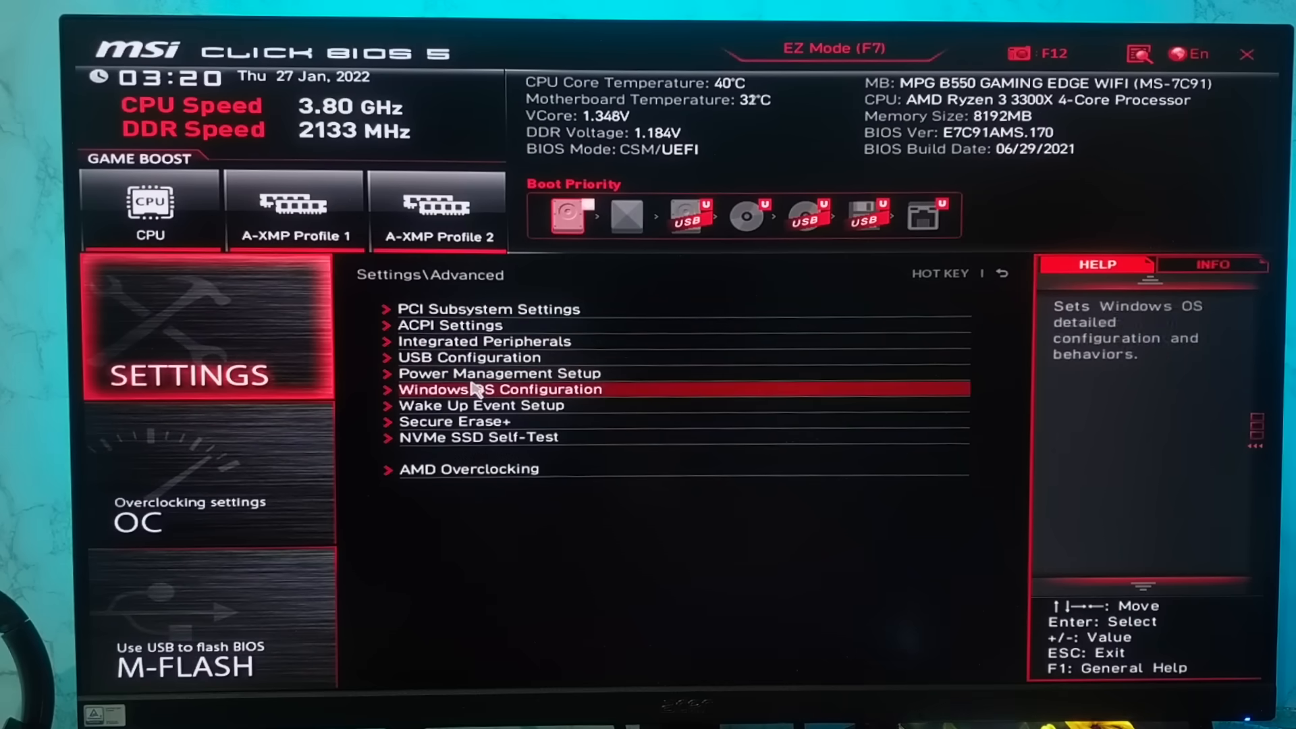
Go to Windows OS Configuration and open the Secure Boot page, currently Disabled
click(498, 389)
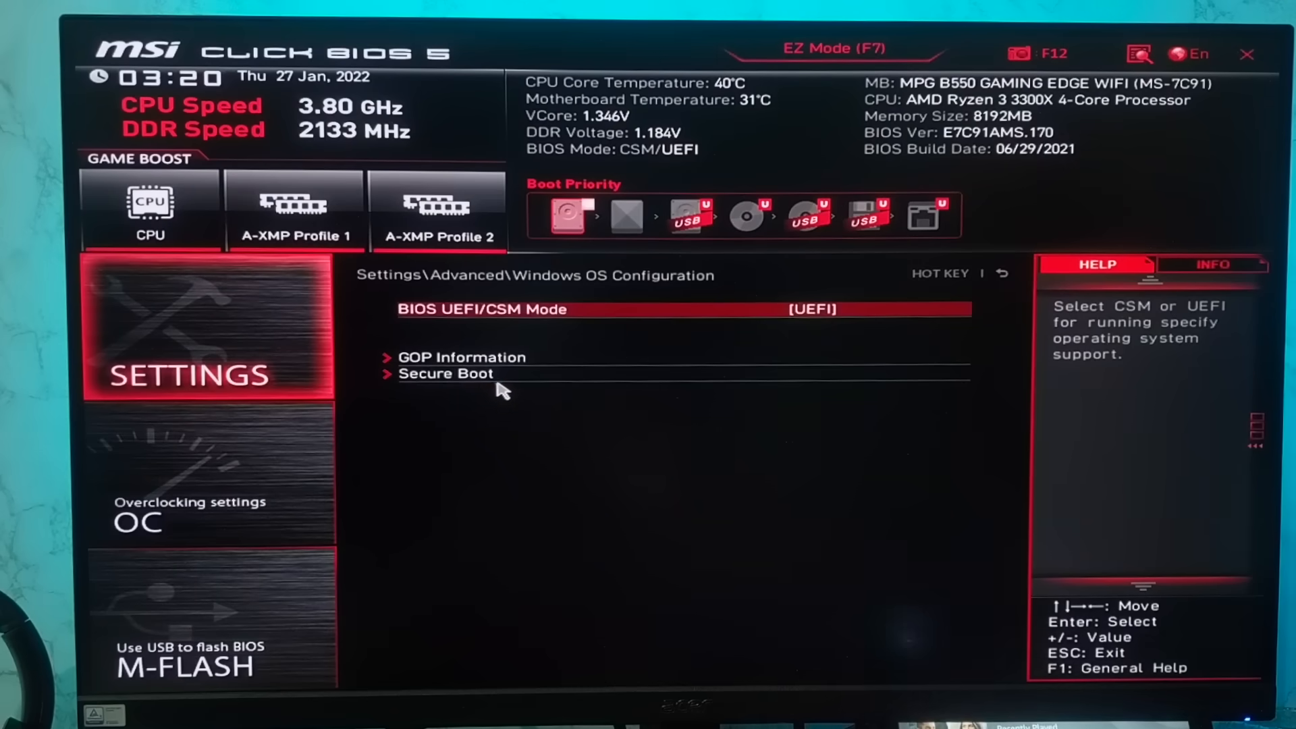
mouse_move(599, 380)
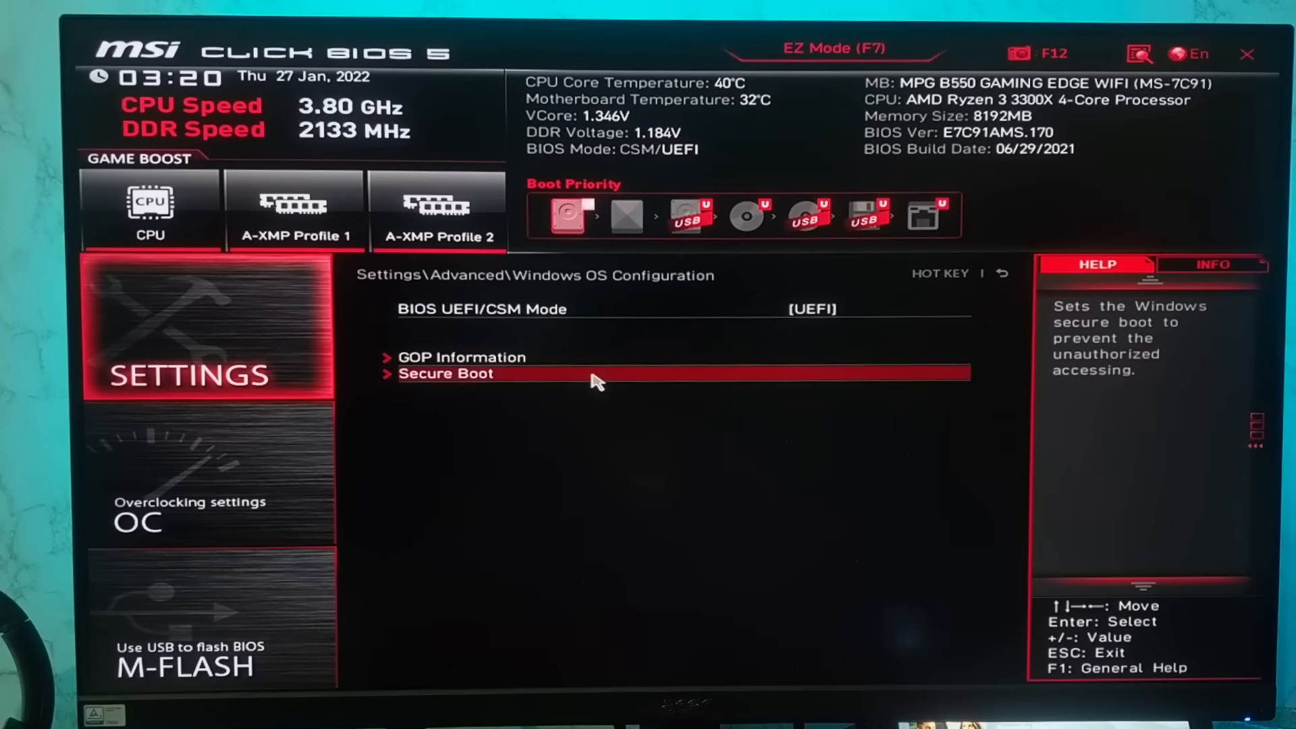
click(446, 372)
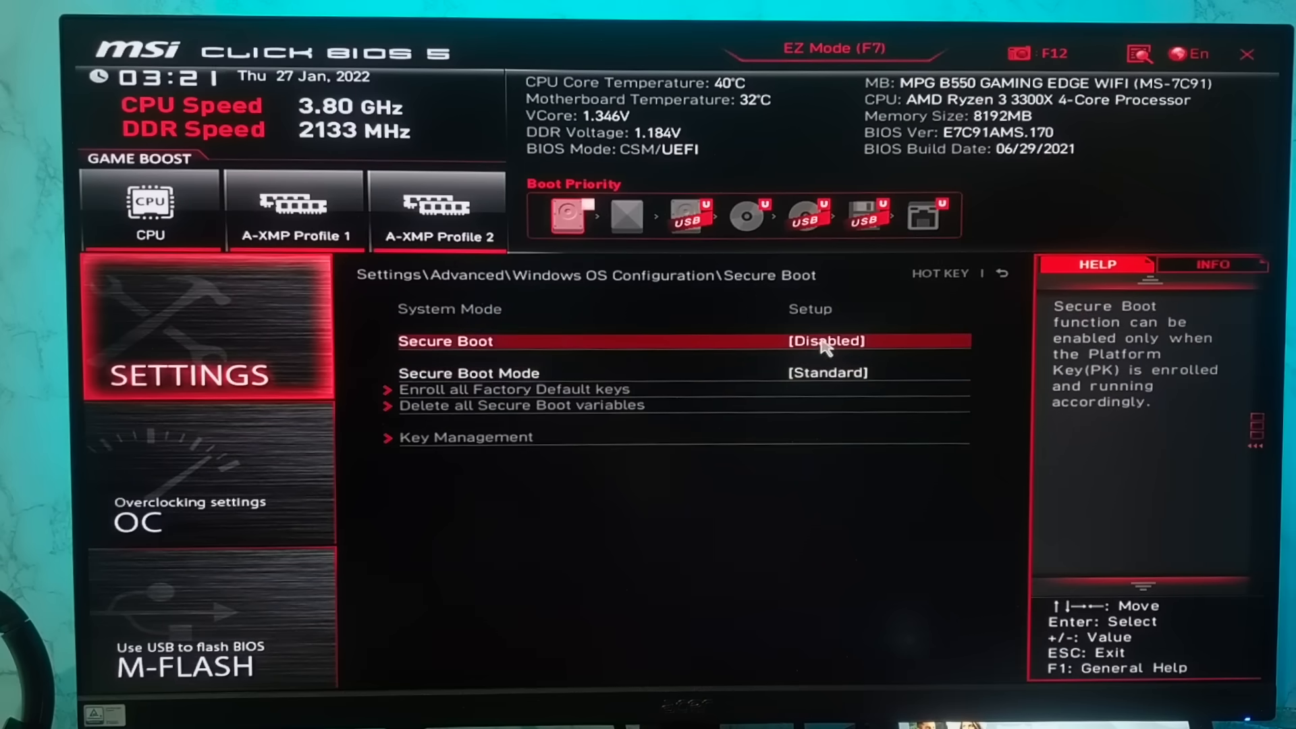
click(824, 340)
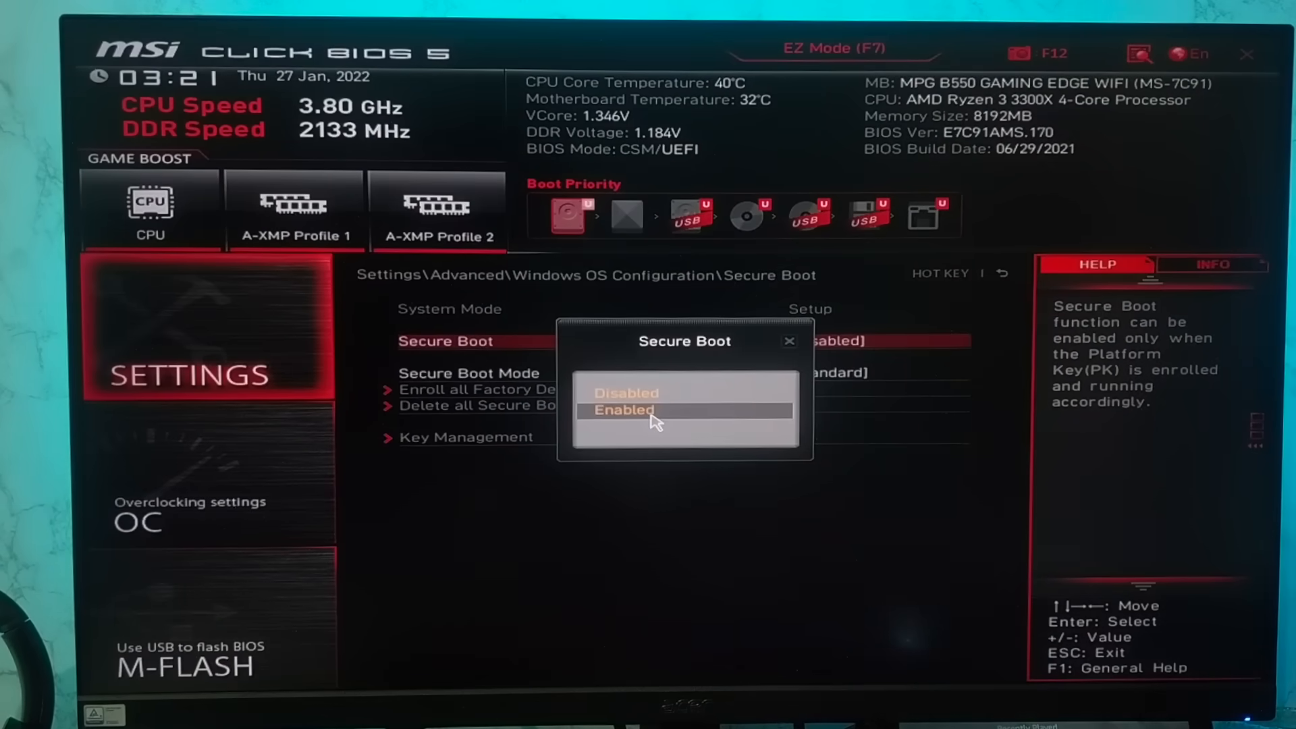
click(623, 411)
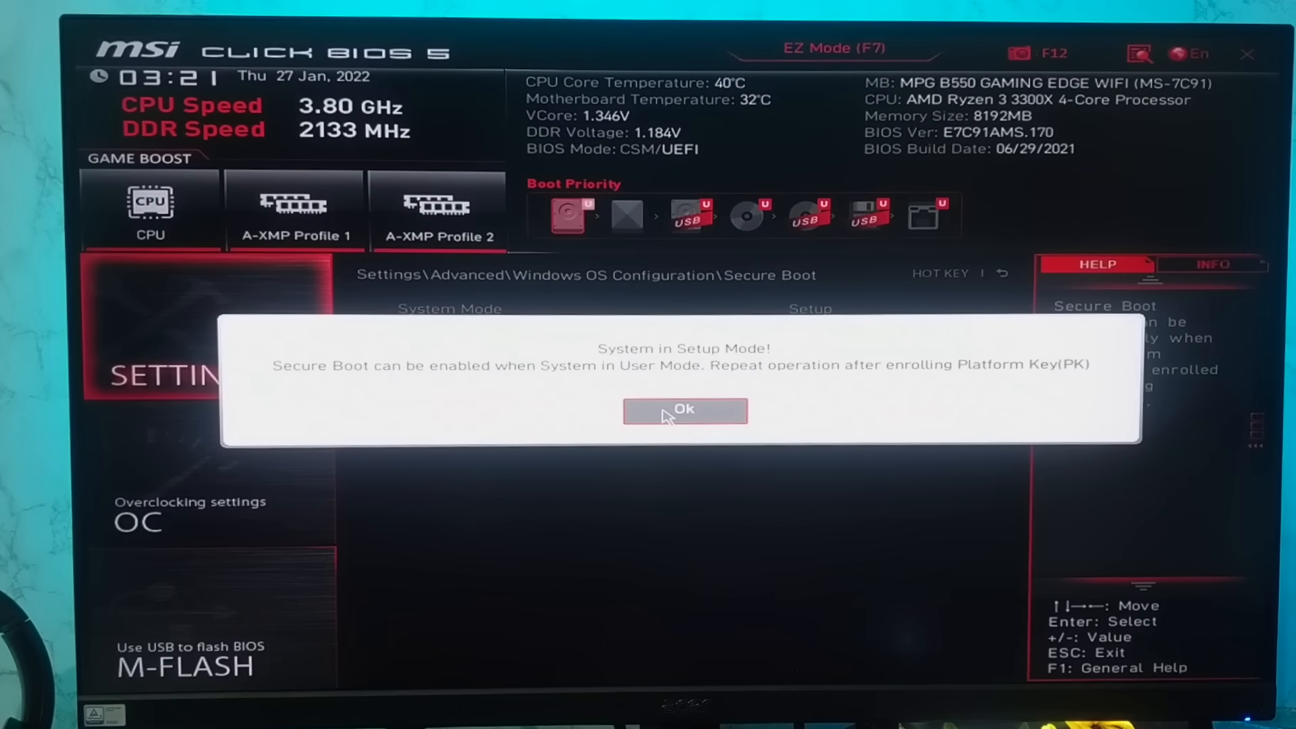
click(684, 411)
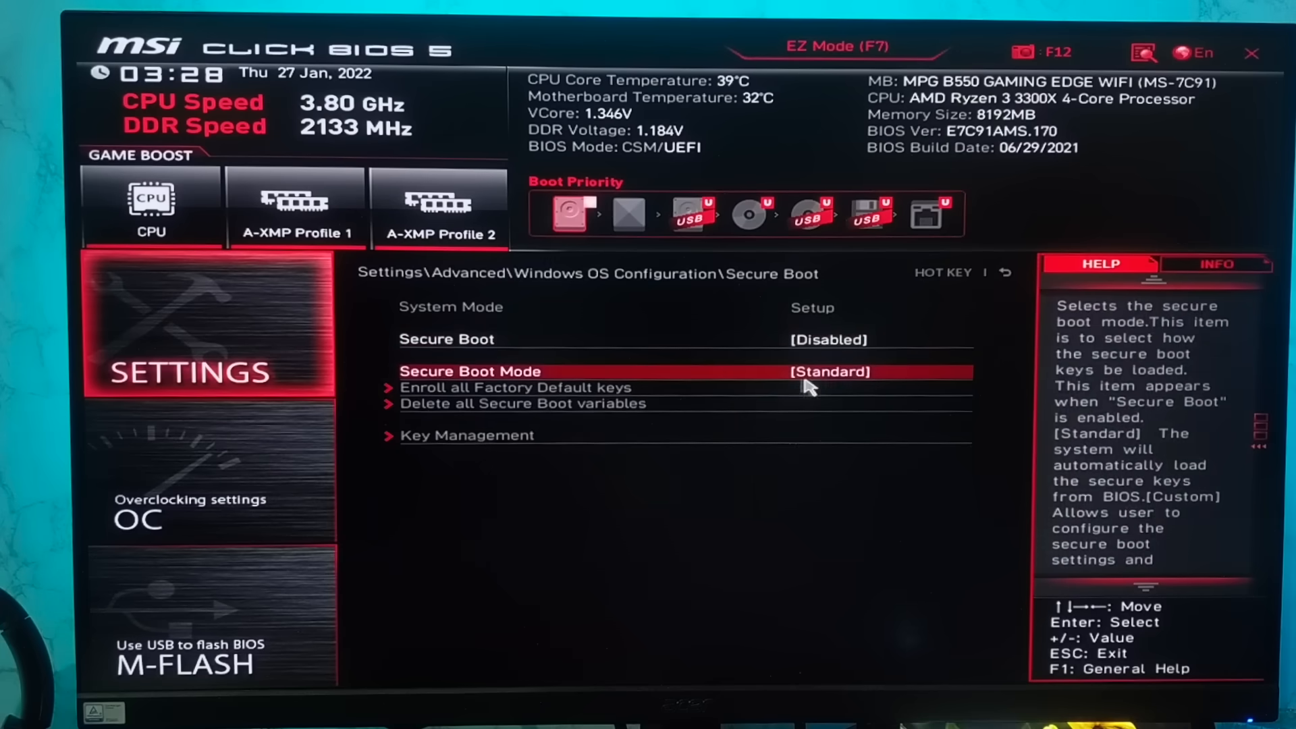
Switch Secure Boot Mode to Custom and enroll all factory default keys
click(828, 372)
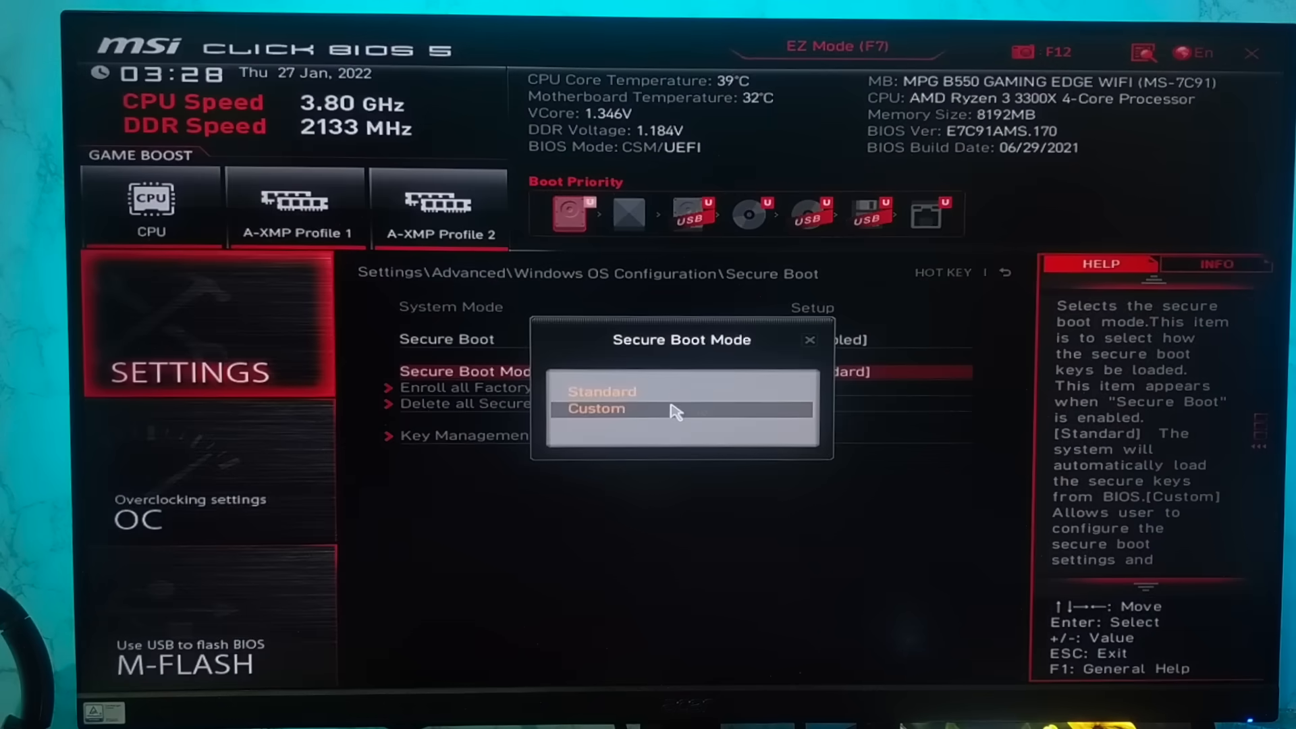
click(596, 408)
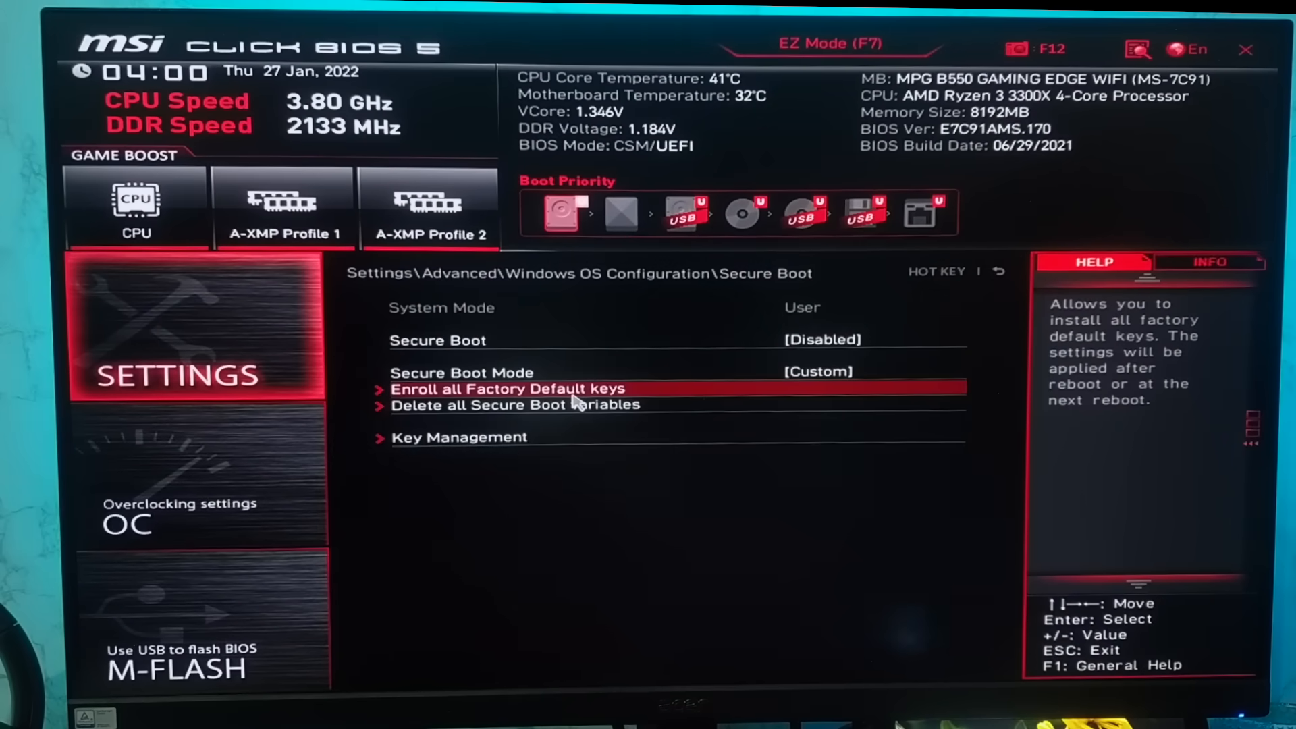
click(506, 388)
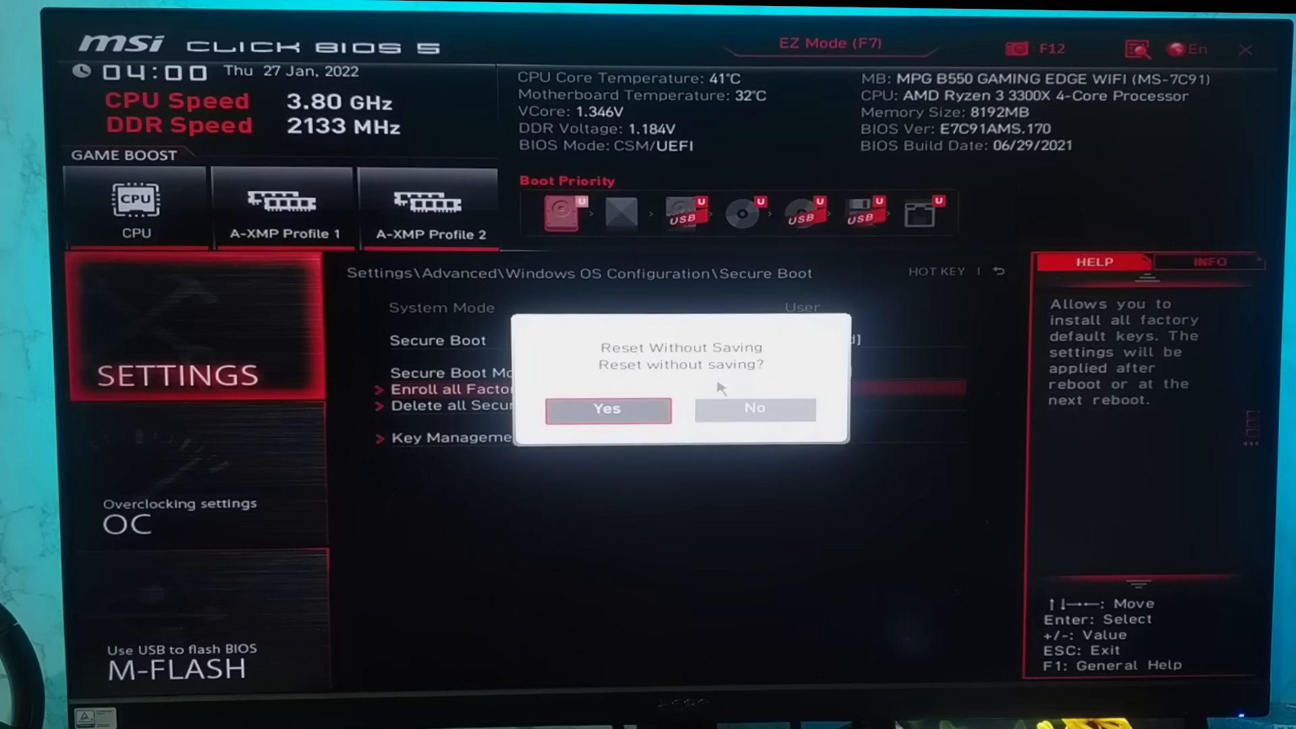
mouse_move(713, 378)
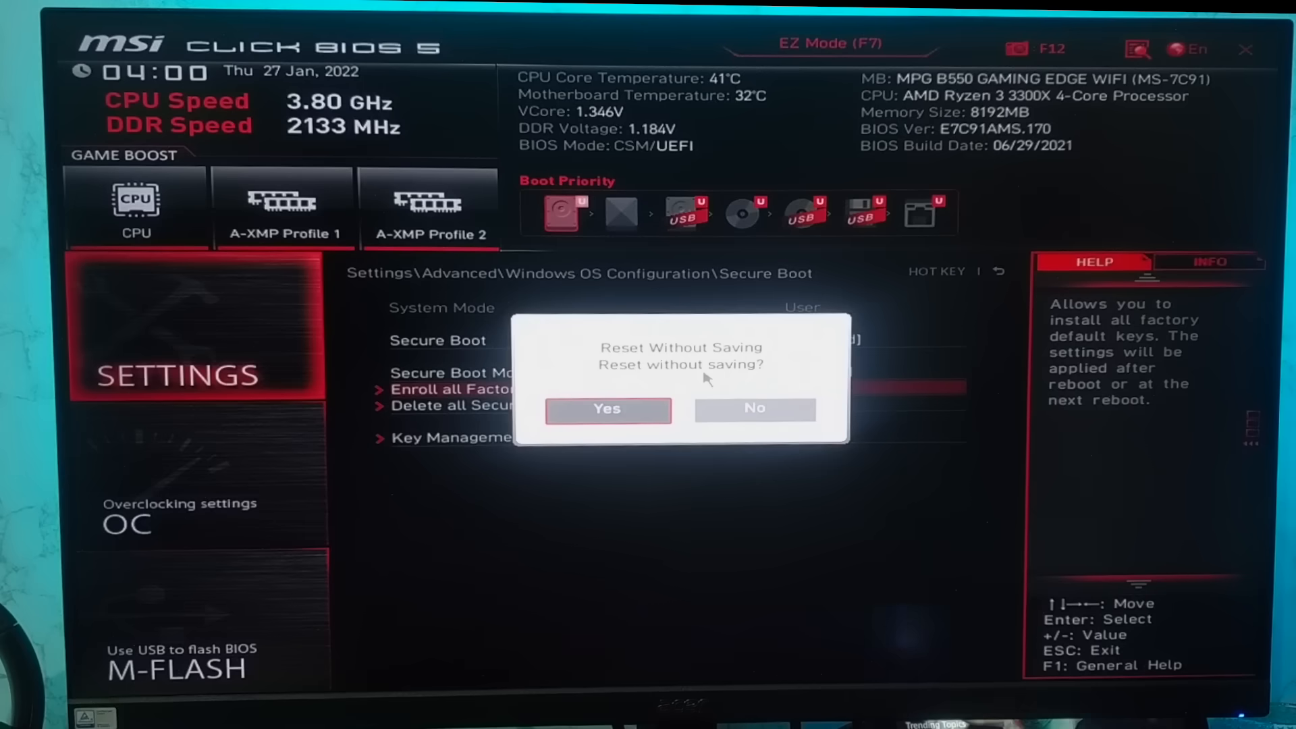
mouse_move(754, 409)
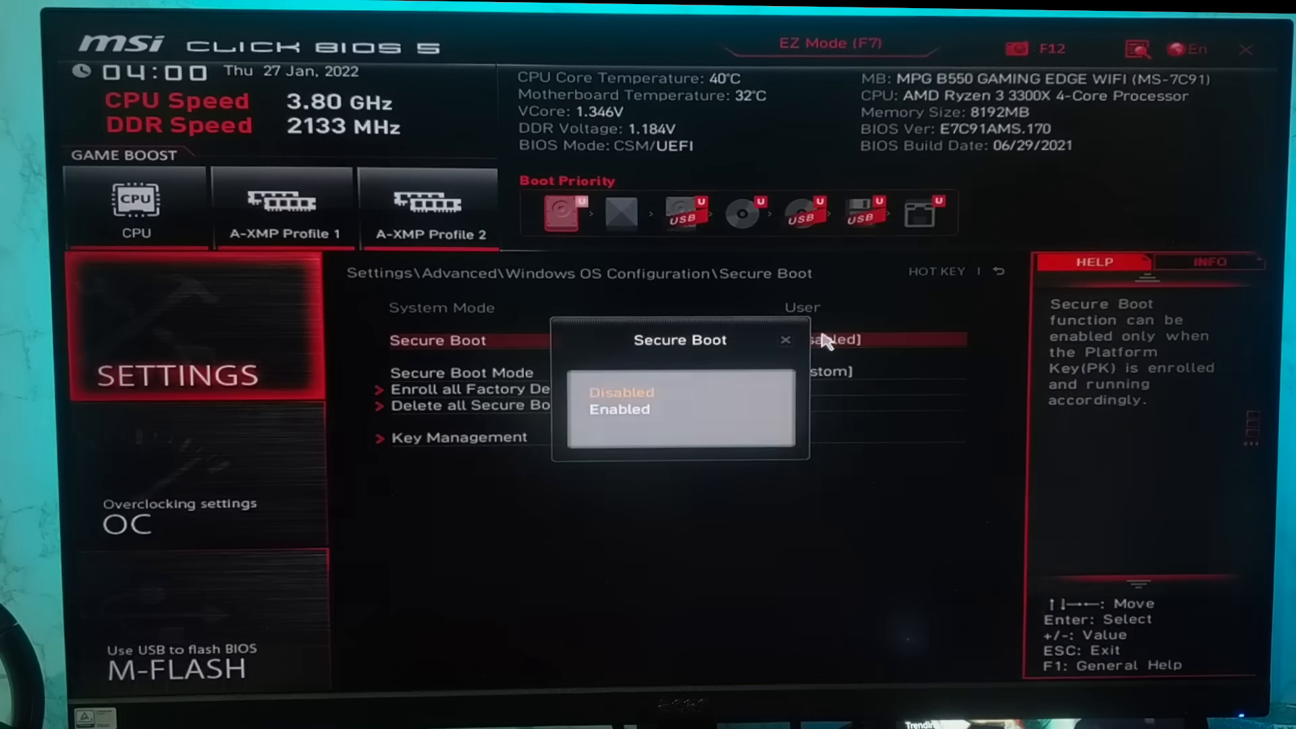
Set Secure Boot to Enabled and decline the reset-without-saving prompt
click(619, 409)
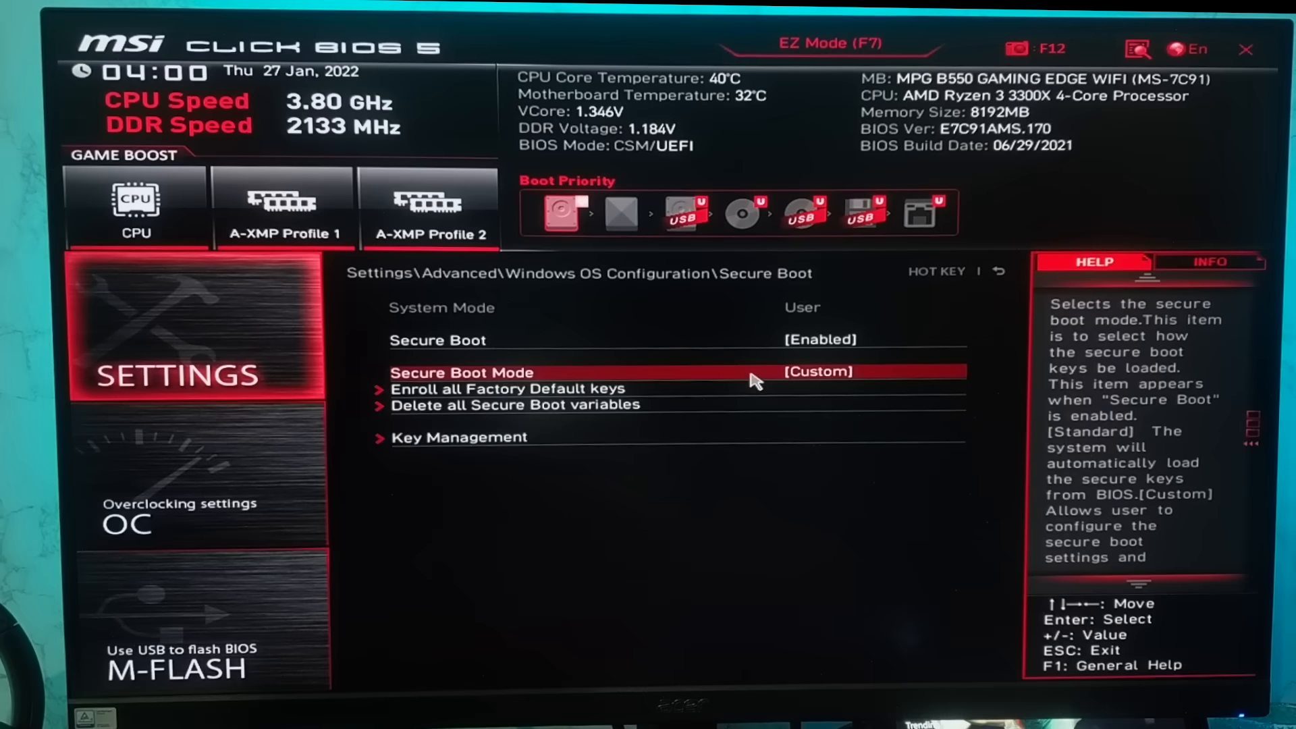
mouse_move(884, 346)
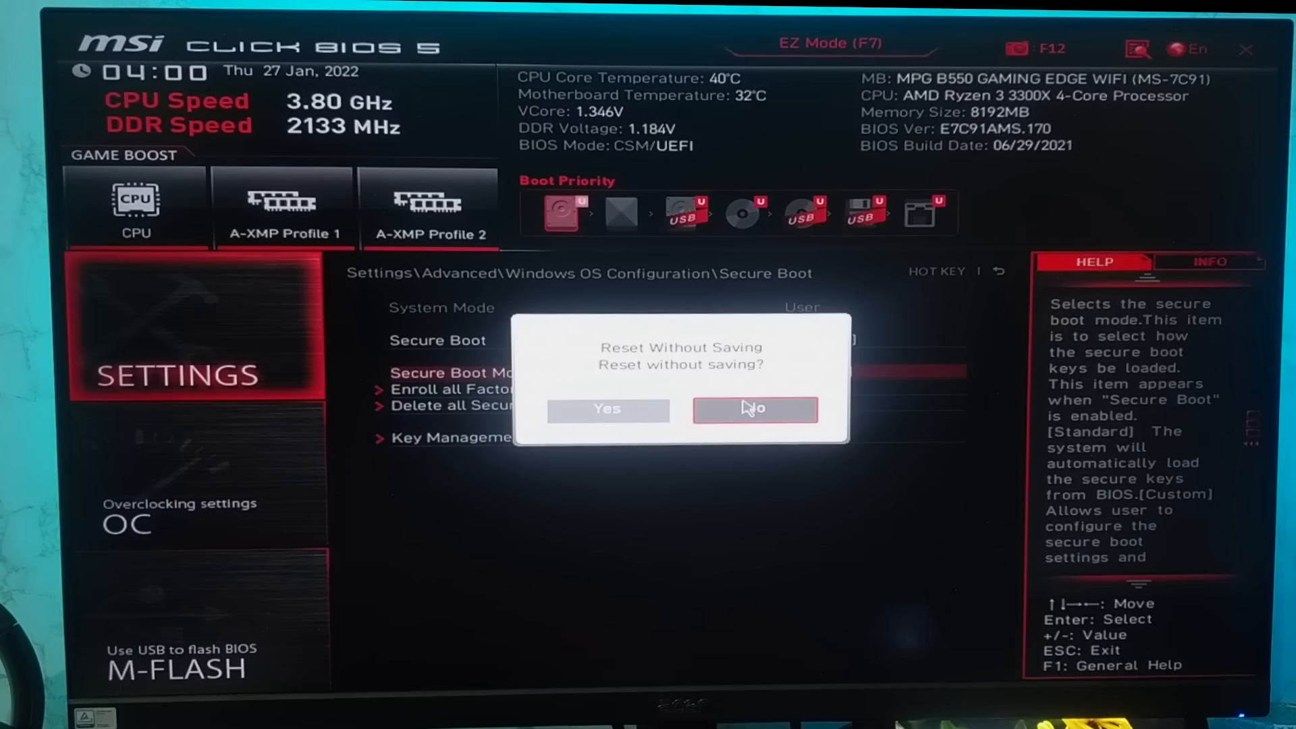
click(753, 408)
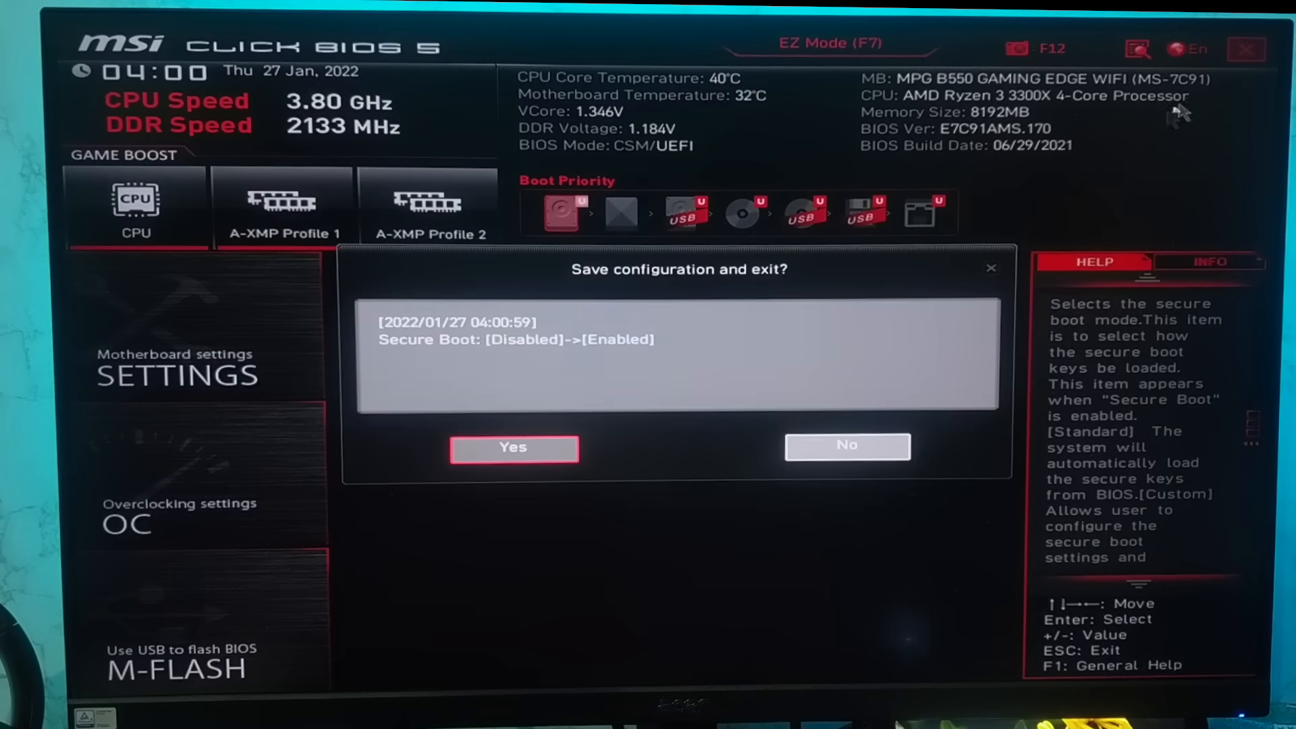
mouse_move(573, 452)
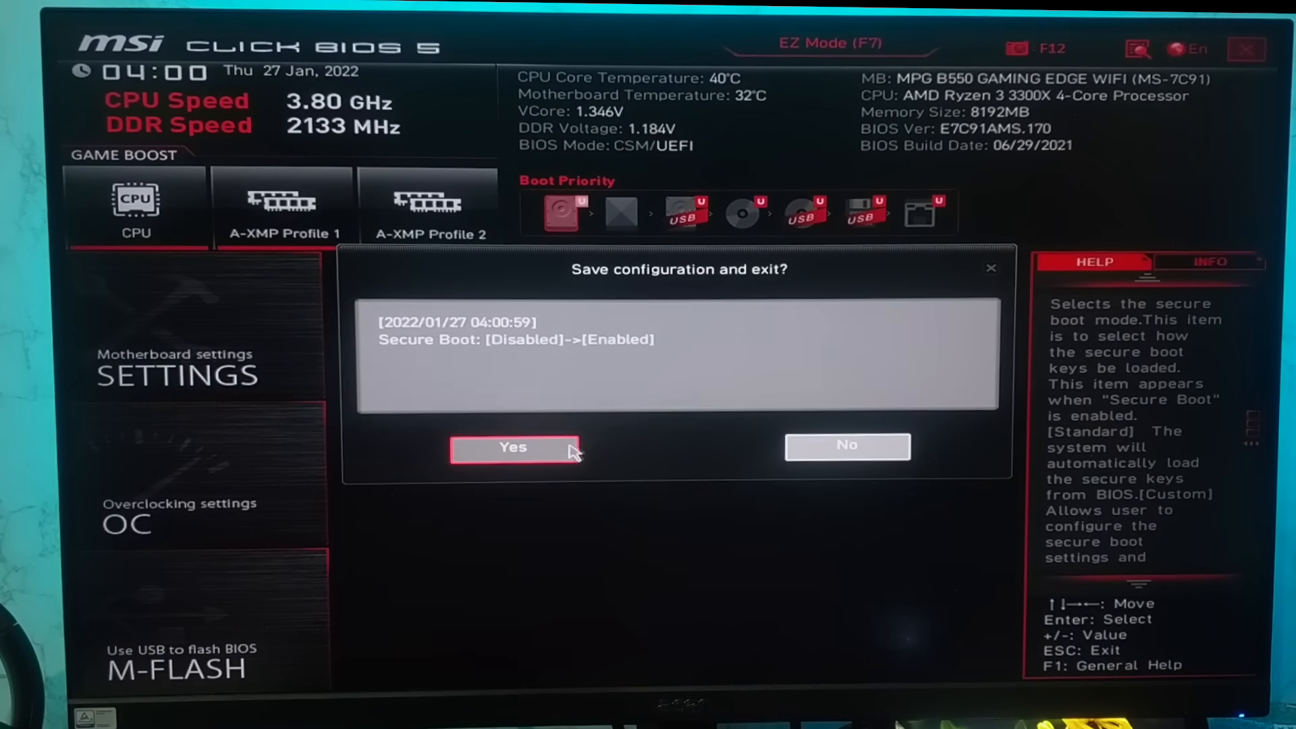
mouse_move(549, 459)
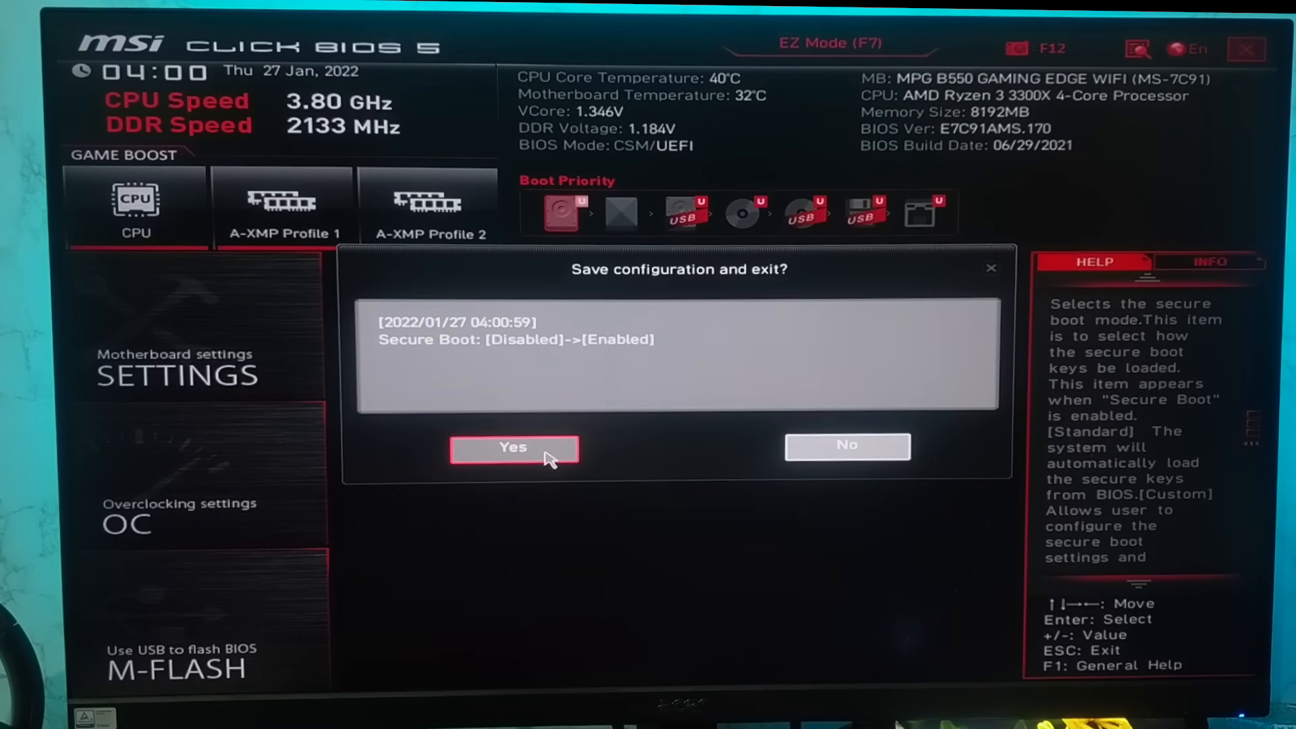
Confirm Yes to save the configuration and exit
click(512, 447)
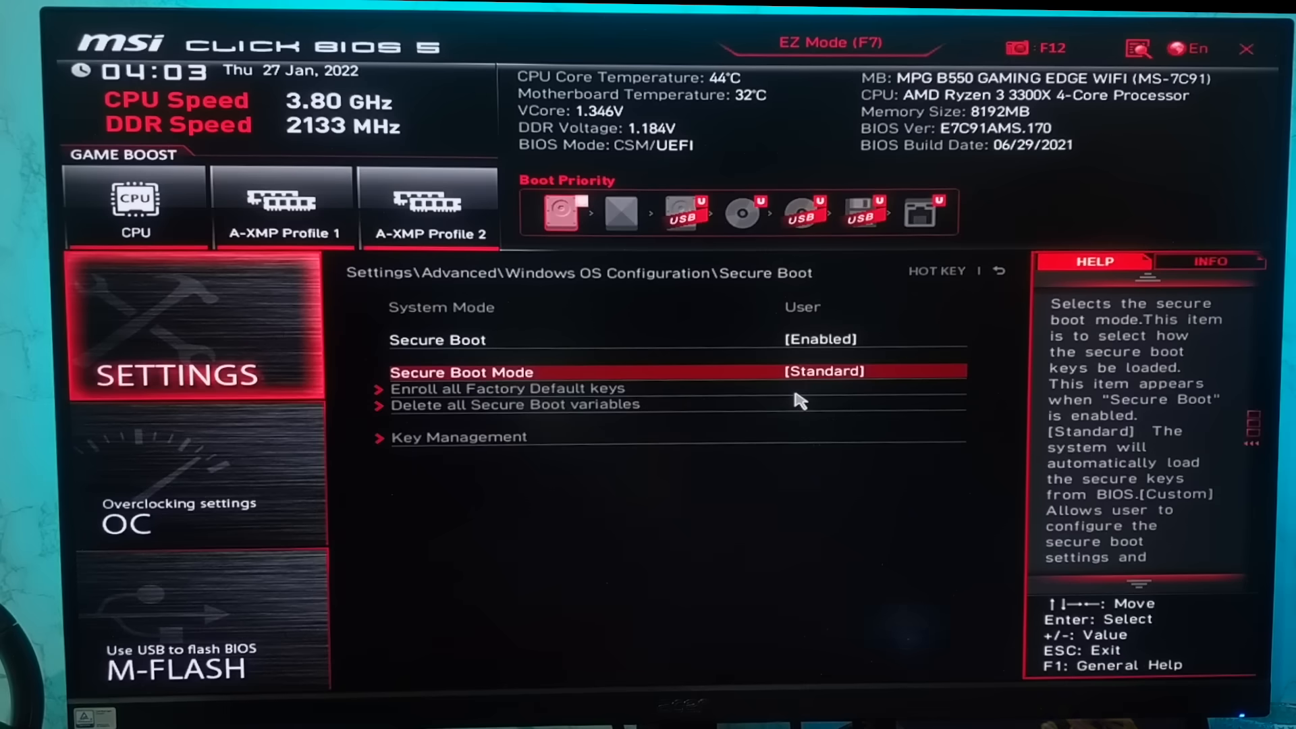